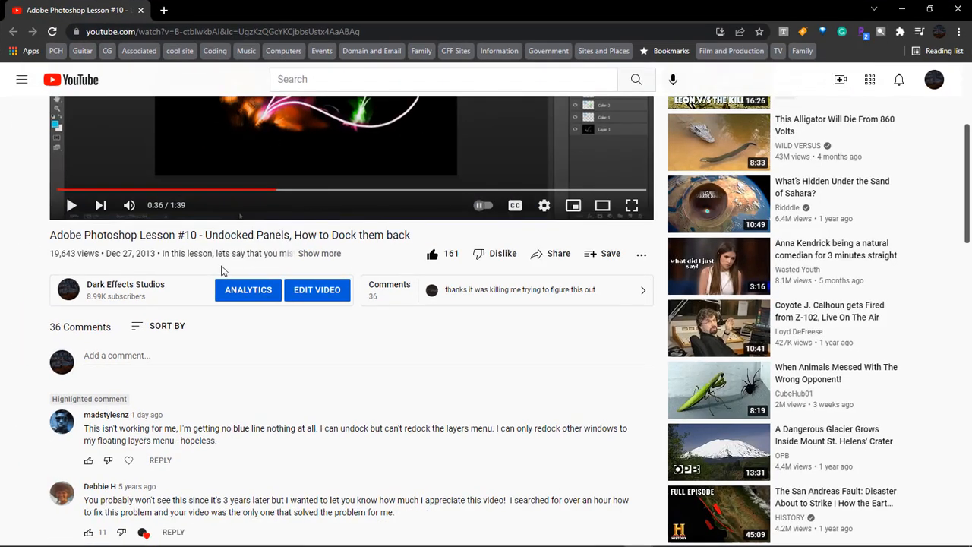
- Scroll the YouTube lesson page down to the viewer comments
{"action": "scroll", "scroll_direction": "down", "scroll_amount": 3}
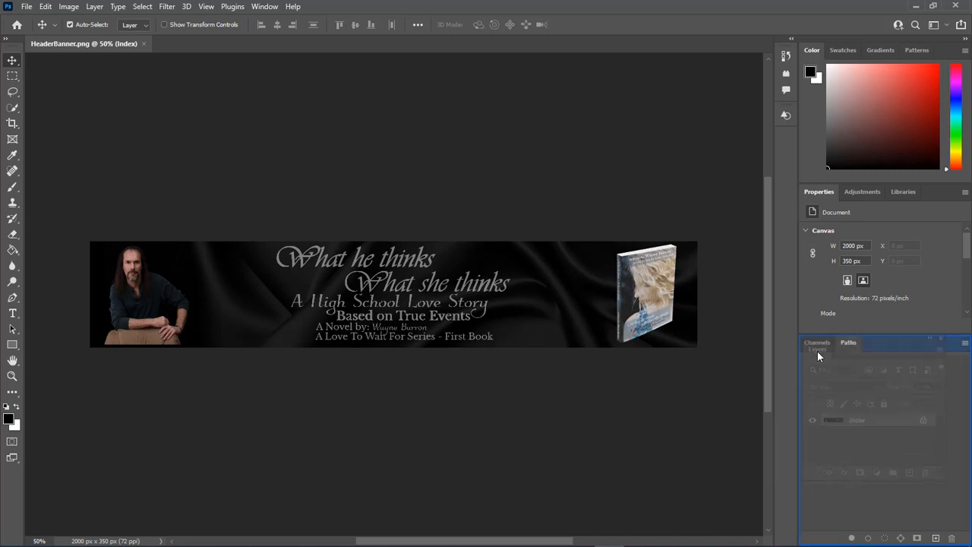
- Redock the floating Layers panel into its group, ordering tabs Layers, Channels, Paths
{"action": "left_click", "coordinate": [814, 342]}
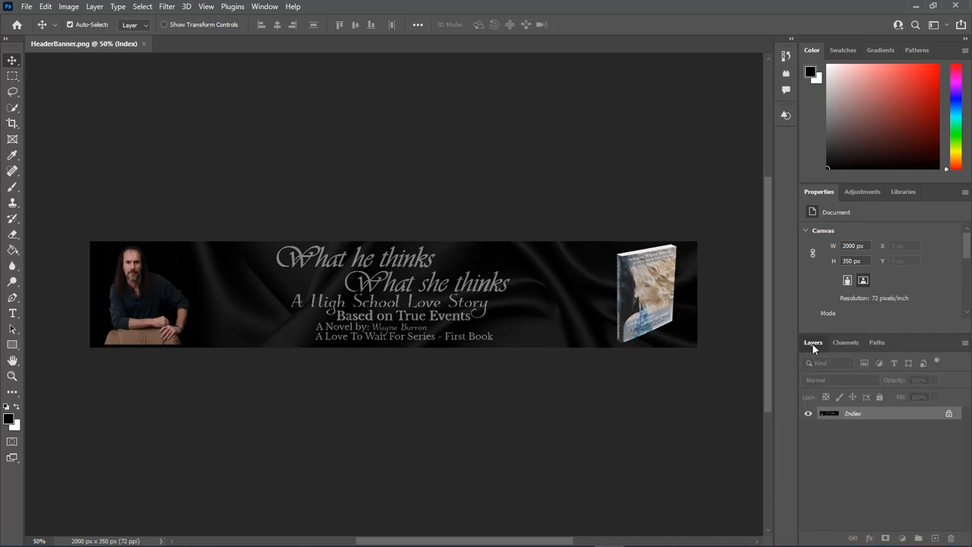
{"action": "mouse_move", "coordinate": [741, 261]}
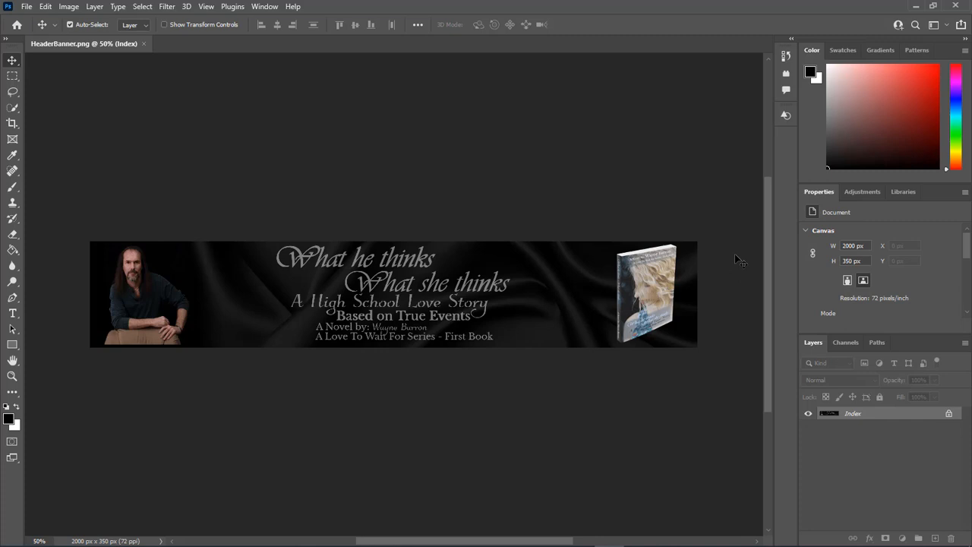
{"action": "mouse_move", "coordinate": [820, 346]}
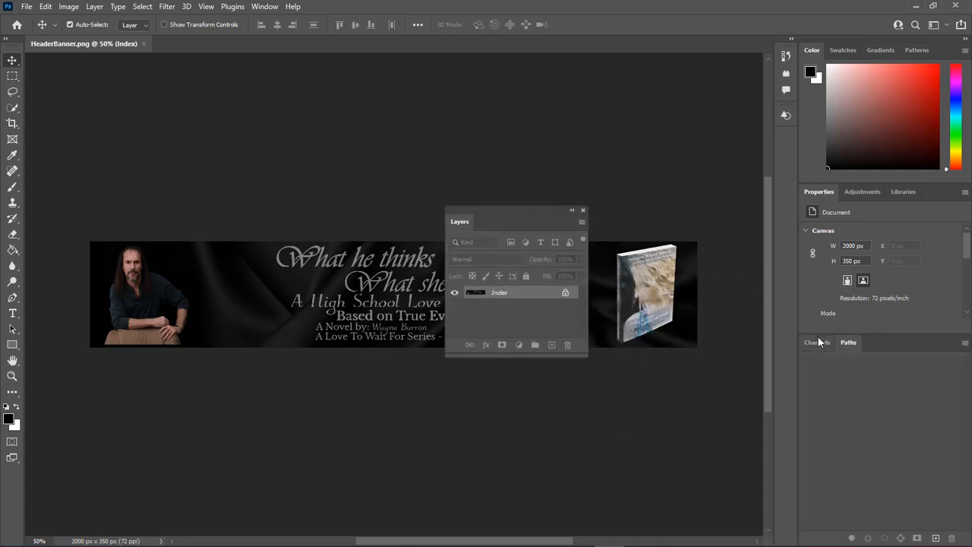
{"action": "left_click", "coordinate": [817, 342]}
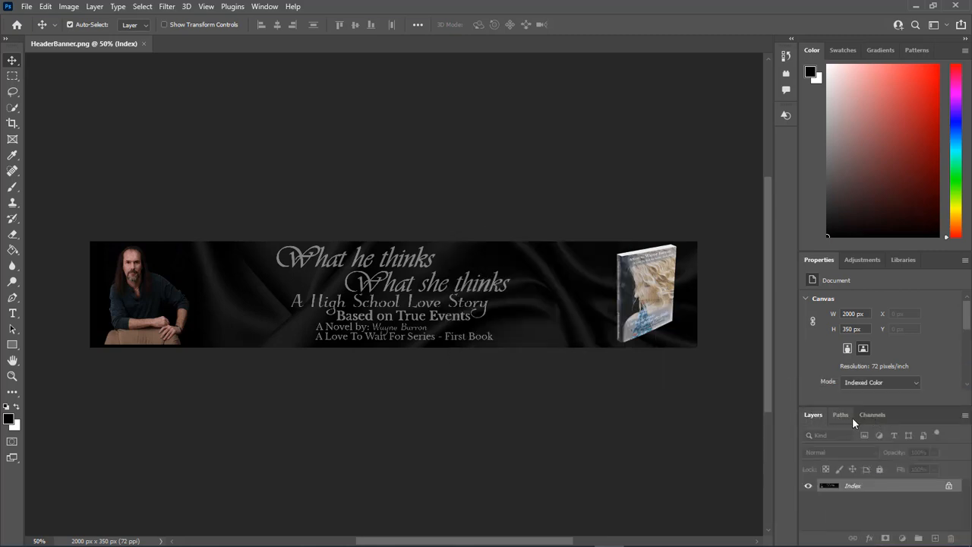
{"action": "left_click", "coordinate": [814, 415]}
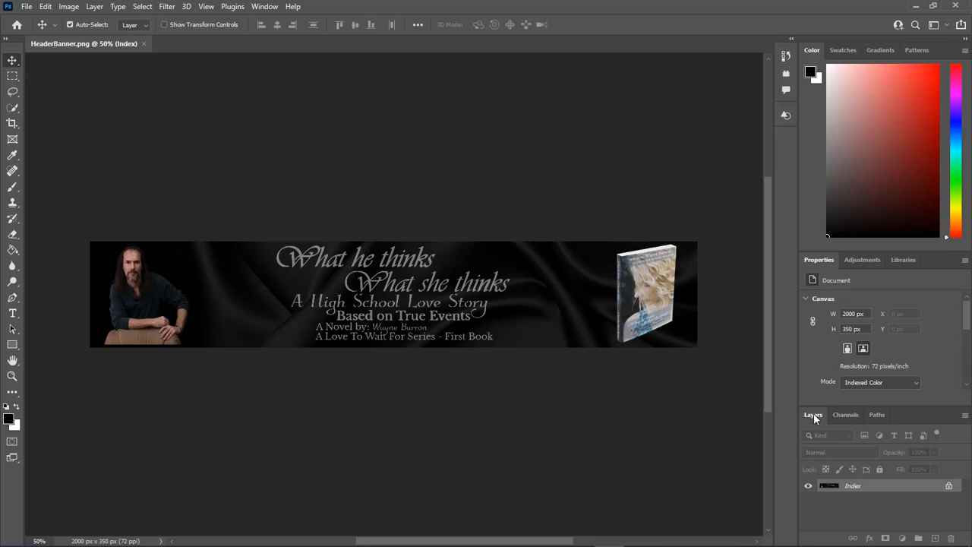
{"action": "mouse_move", "coordinate": [311, 52]}
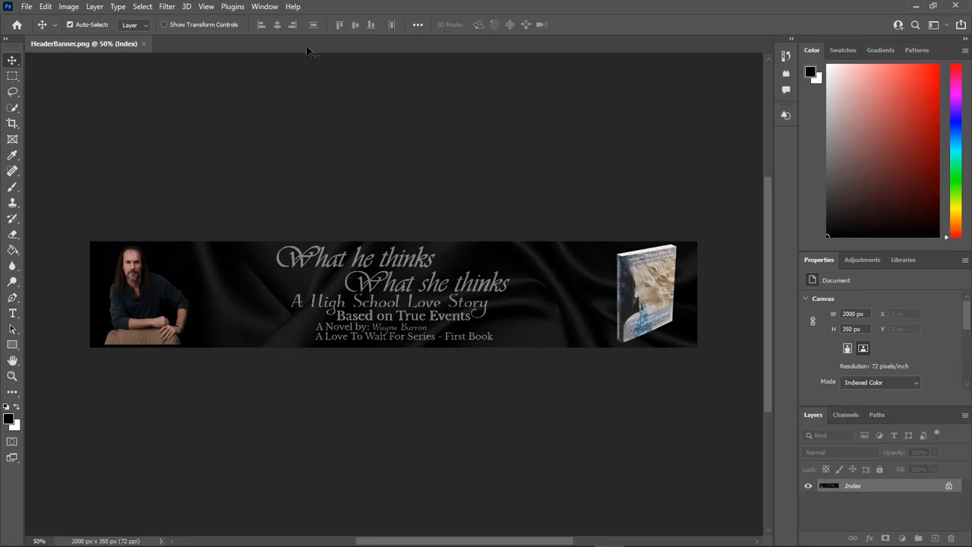
- Show the Timeline panel from the Window menu and move it over the canvas
{"action": "left_click", "coordinate": [265, 6]}
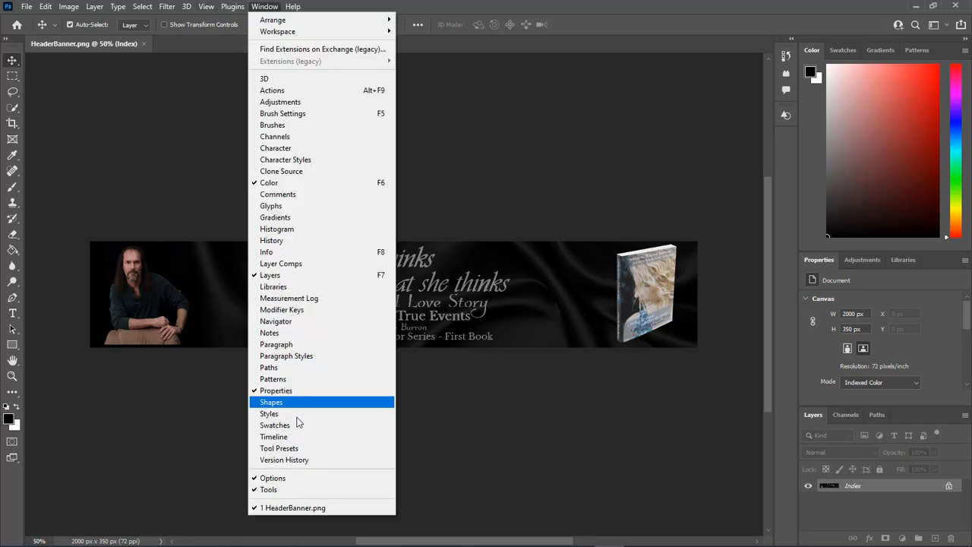
{"action": "left_click", "coordinate": [273, 436]}
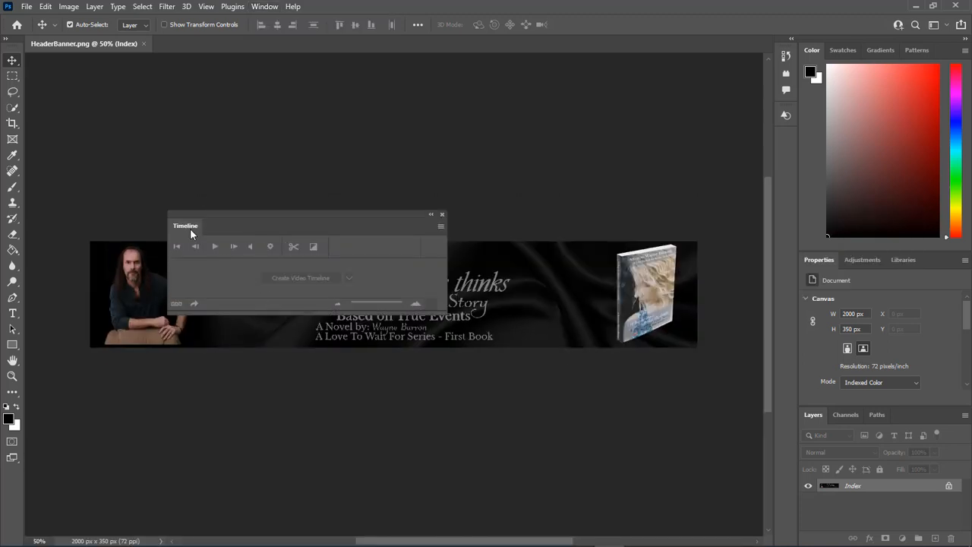
{"action": "left_click_drag", "start_coordinate": [186, 226], "coordinate": [34, 425]}
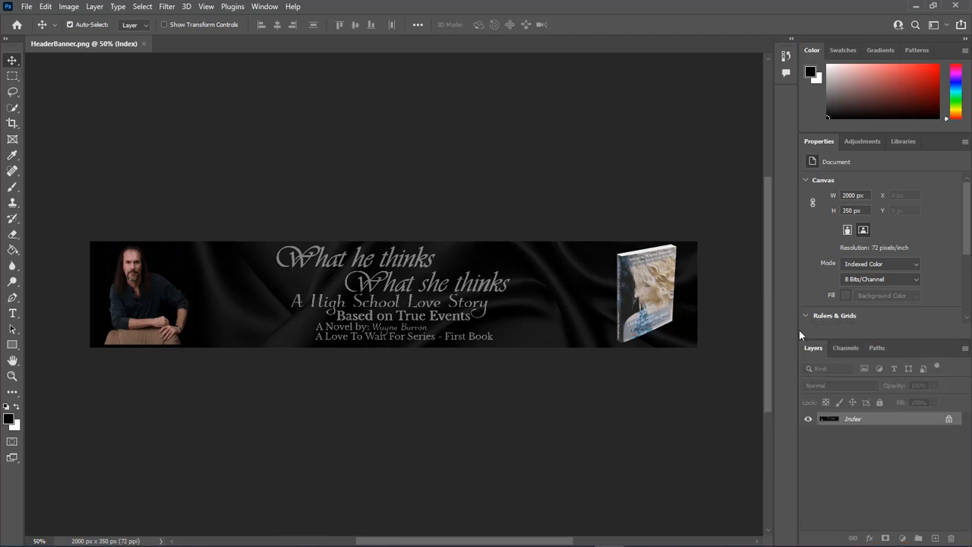
- Reset the workspace to the Essentials layout from the Window menu
{"action": "left_click", "coordinate": [265, 6]}
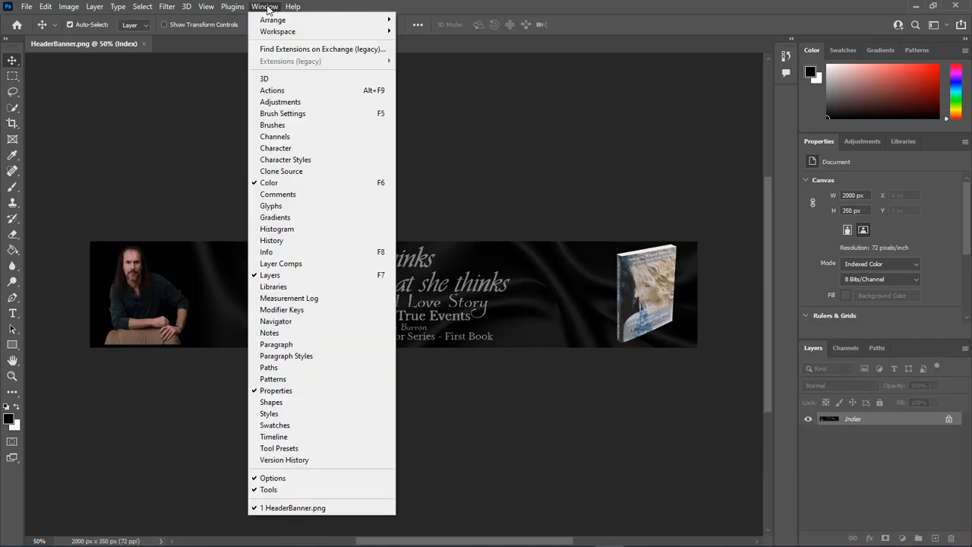
{"action": "mouse_move", "coordinate": [277, 31]}
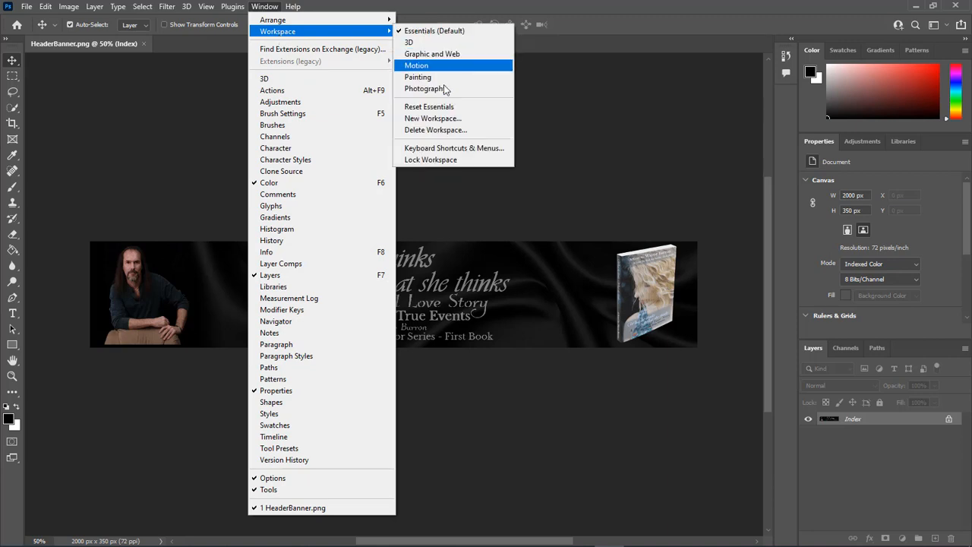
{"action": "left_click", "coordinate": [416, 65]}
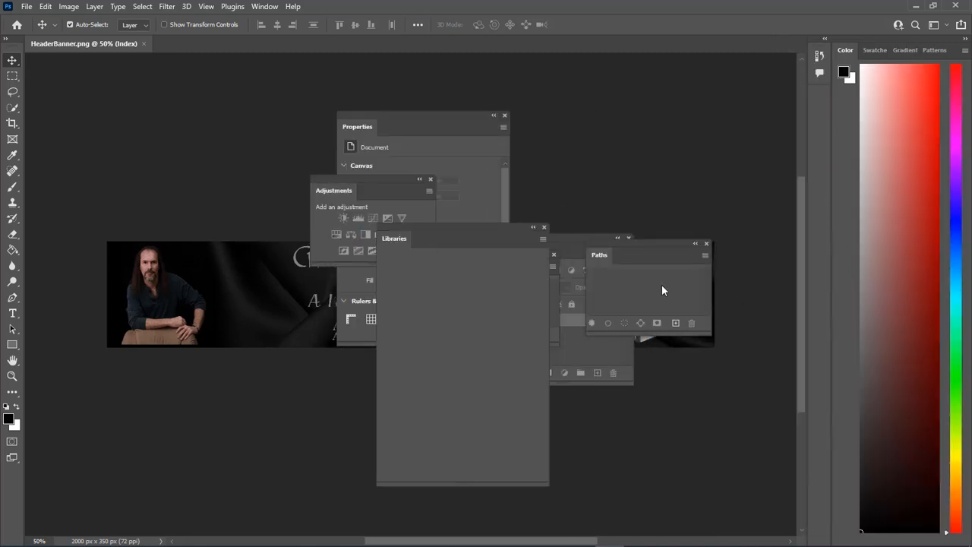
{"action": "left_click", "coordinate": [264, 6]}
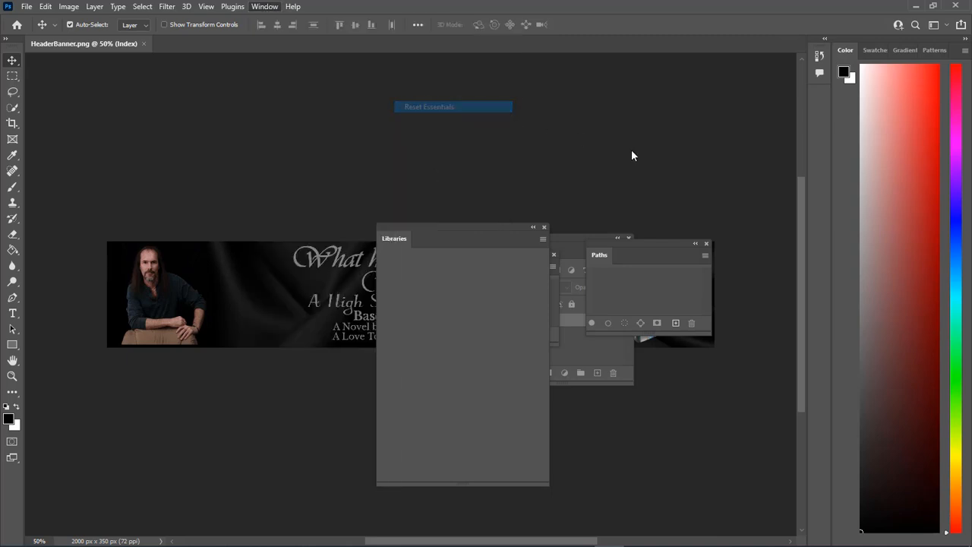
{"action": "left_click", "coordinate": [429, 106]}
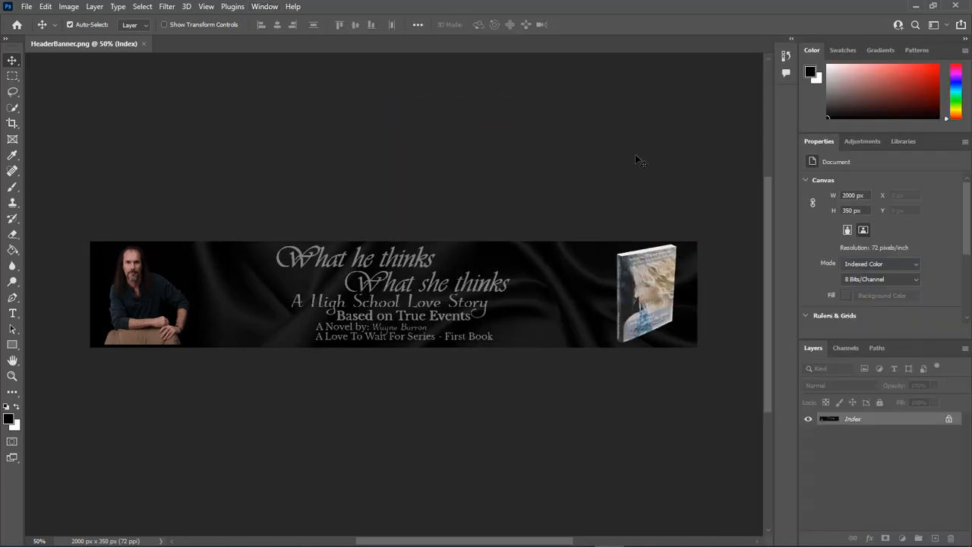
{"action": "left_click", "coordinate": [264, 6]}
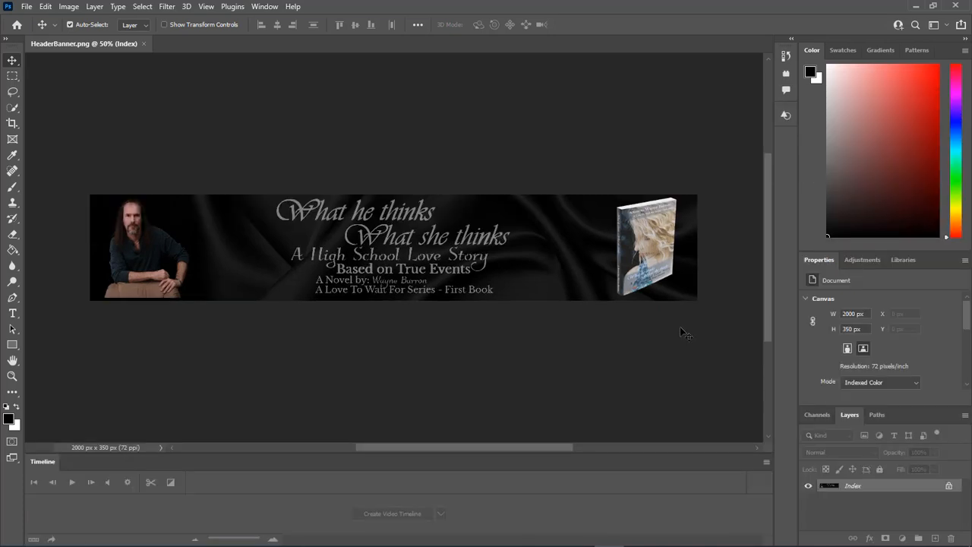